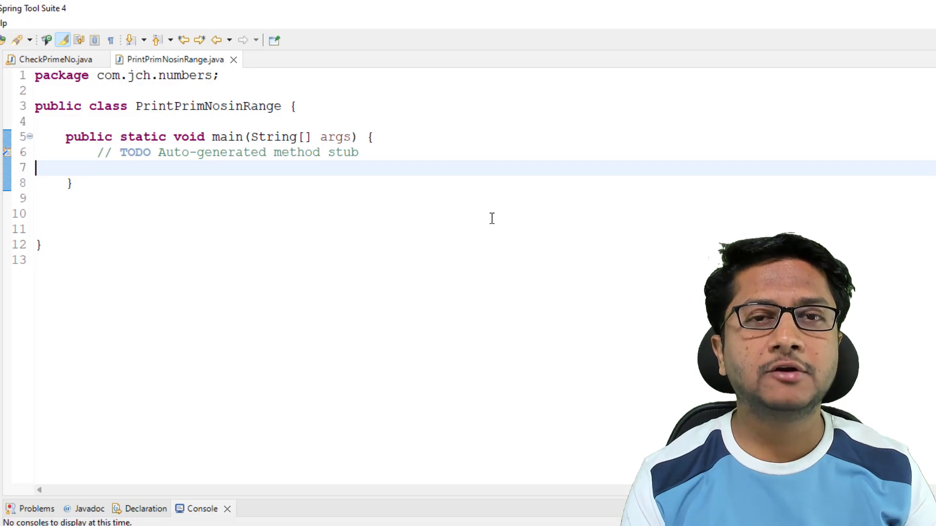
Add a println in main that prompts "Enter Start Value: " via the sysout template
{"action": "key", "text": "Enter"}
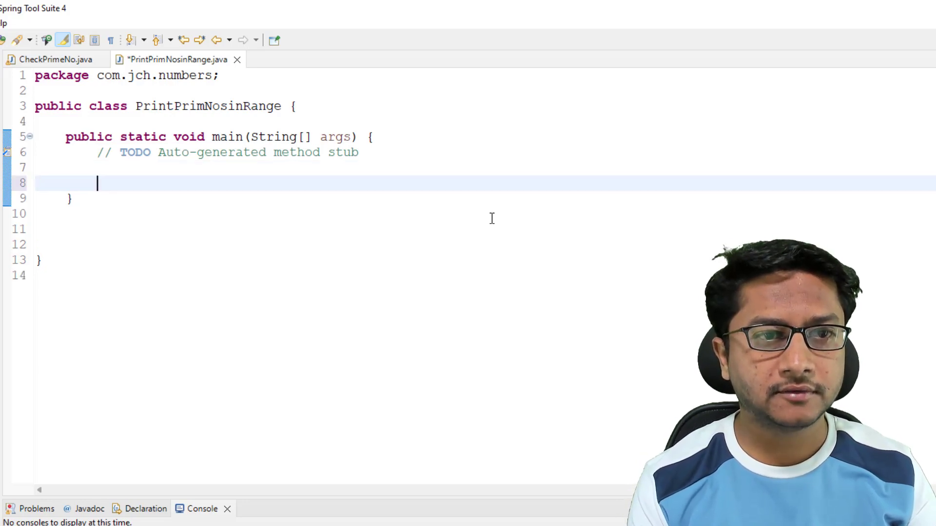
{"action": "type", "text": "sysout"}
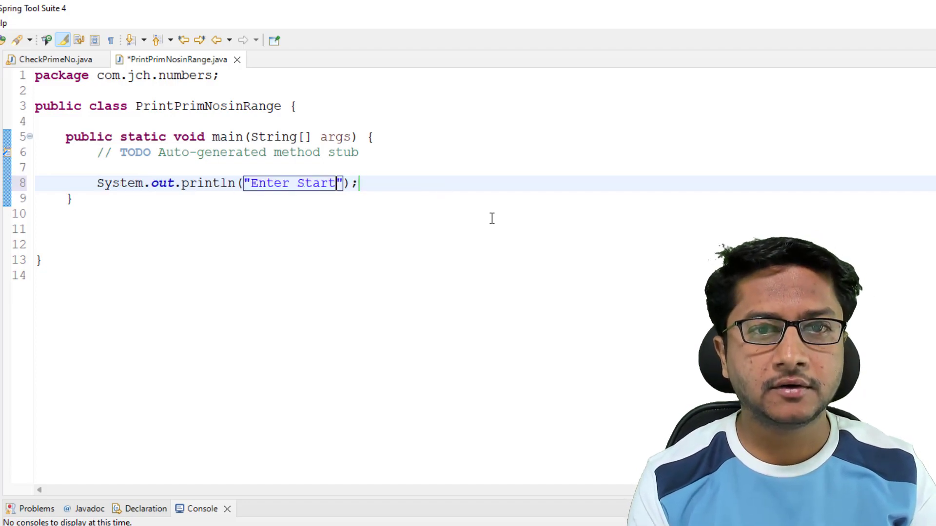
{"action": "type", "text": "Value:"}
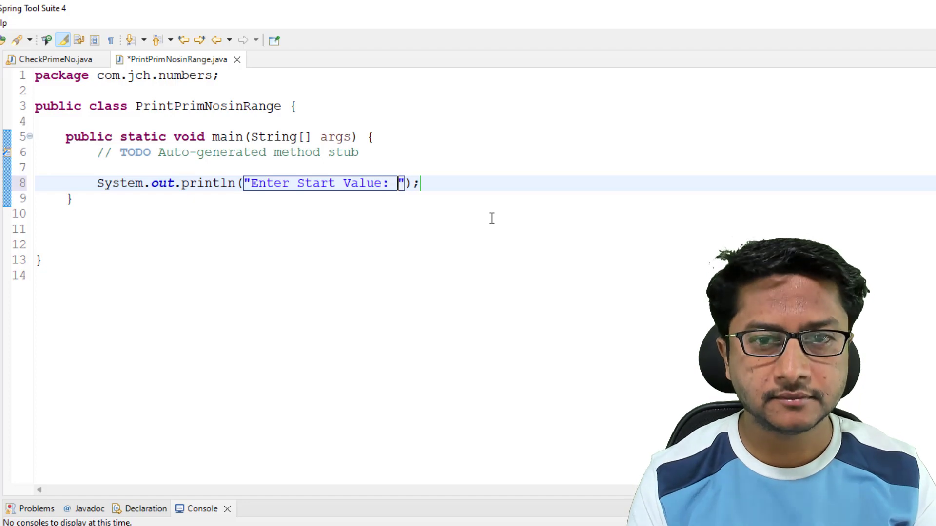
Declare Scanner sc = new Scanner(System.in); above the start-value prompt
{"action": "type", "text": "Scanner"}
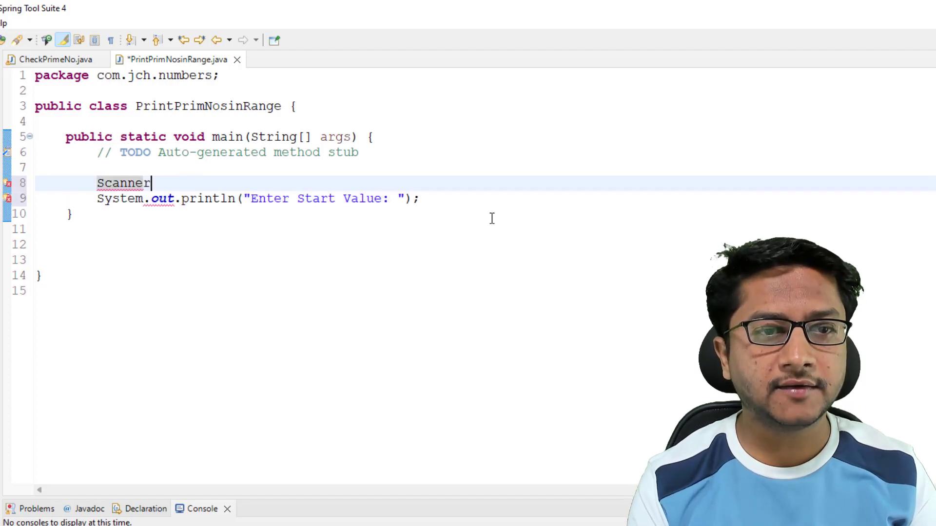
{"action": "type", "text": "sc"}
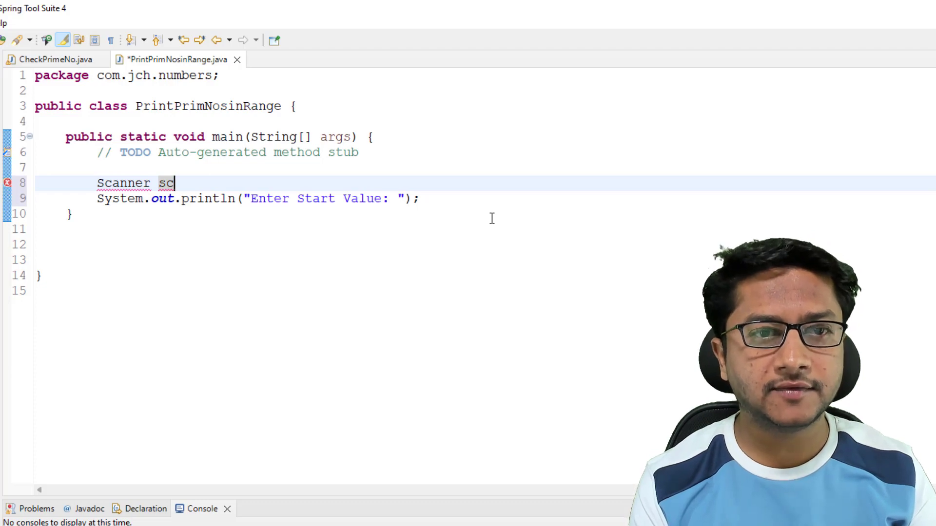
{"action": "type", "text": "=new Sca"}
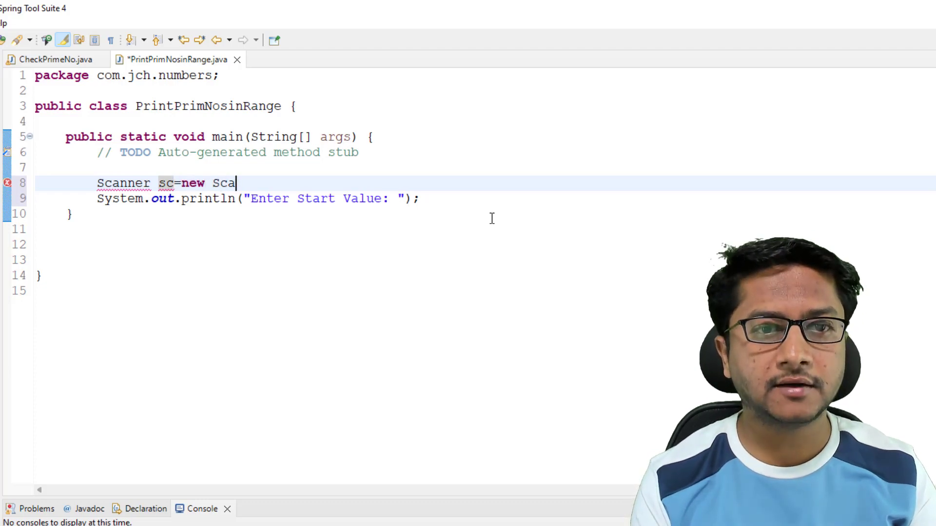
{"action": "type", "text": "nner()"}
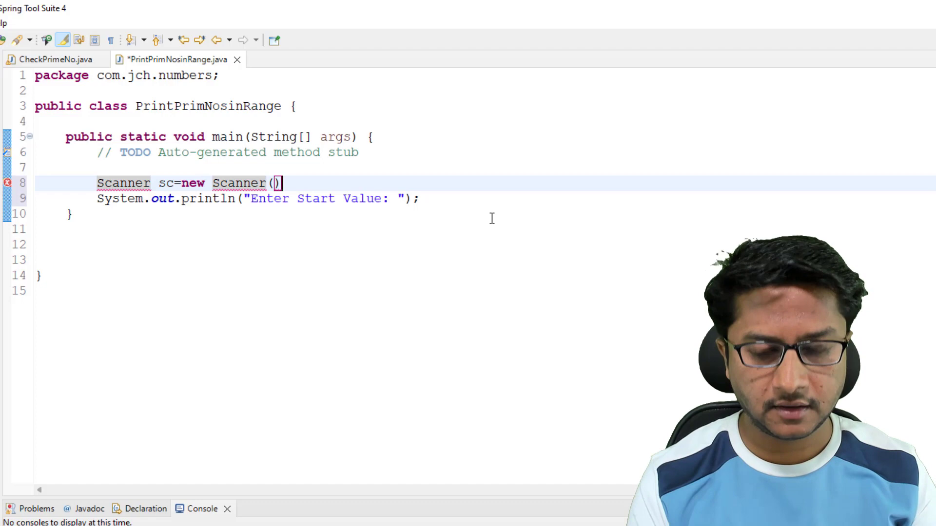
{"action": "type", "text": ";"}
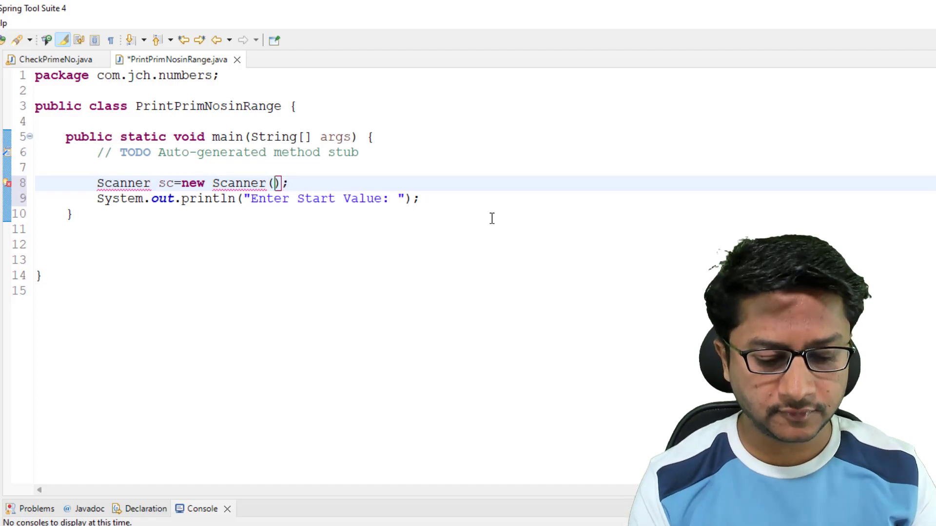
{"action": "type", "text": "System.in"}
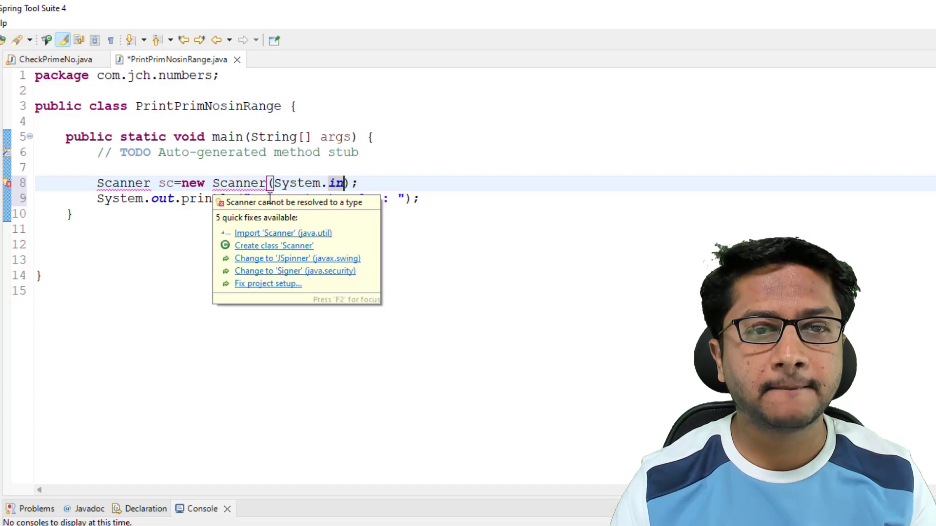
{"action": "mouse_move", "coordinate": [304, 238]}
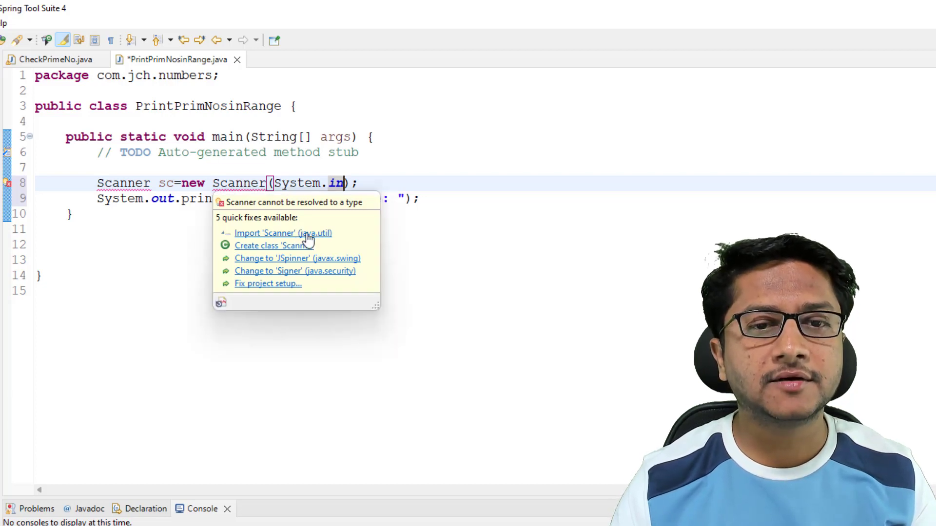
{"action": "mouse_move", "coordinate": [292, 241]}
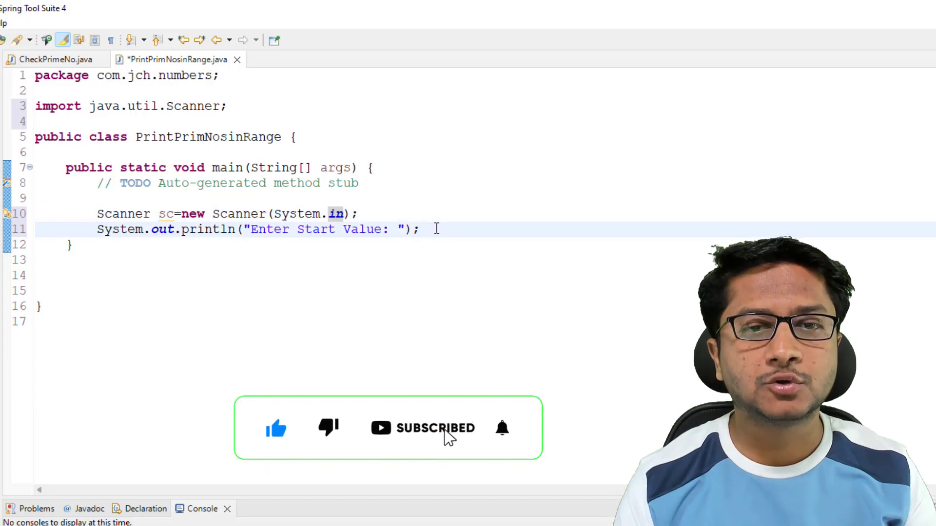
Read int startValue from sc.nextInt() after the start prompt
{"action": "type", "text": "int"}
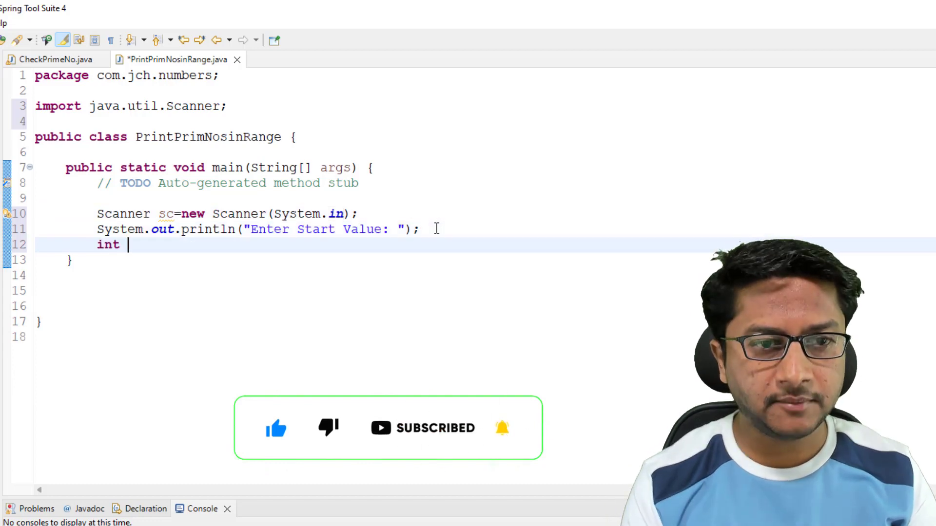
{"action": "type", "text": "startV"}
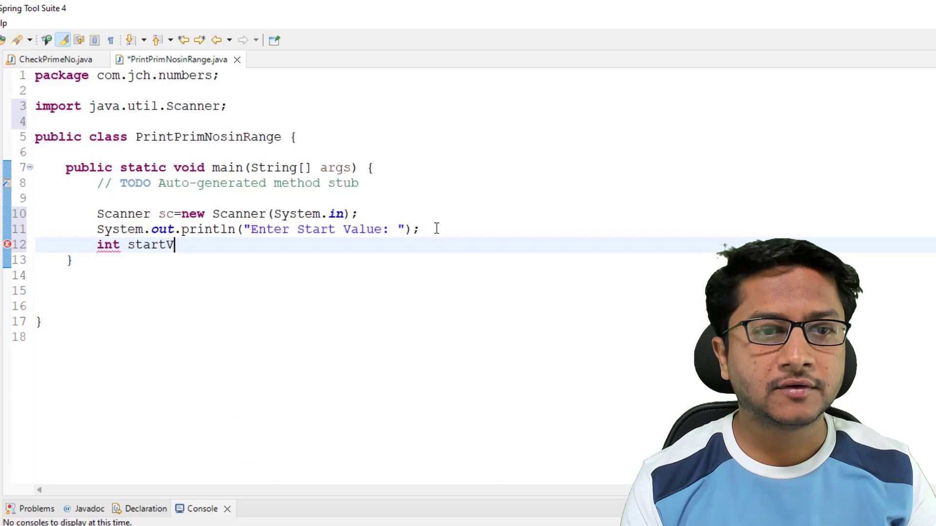
{"action": "type", "text": "alue"}
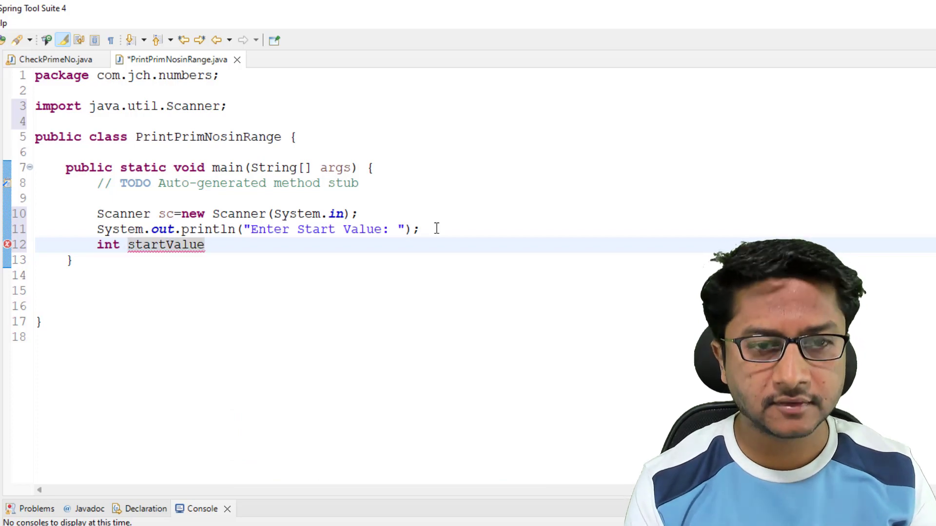
{"action": "type", "text": "=sc"}
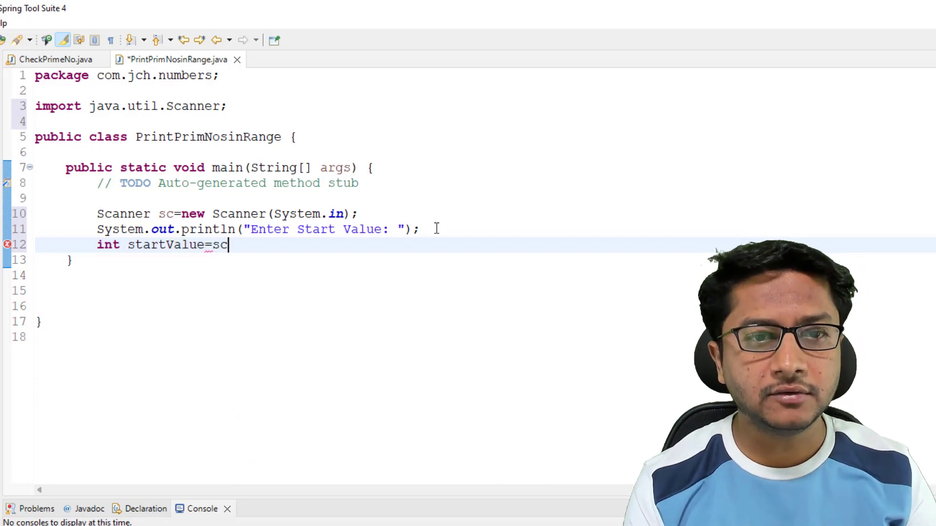
{"action": "type", "text": "."}
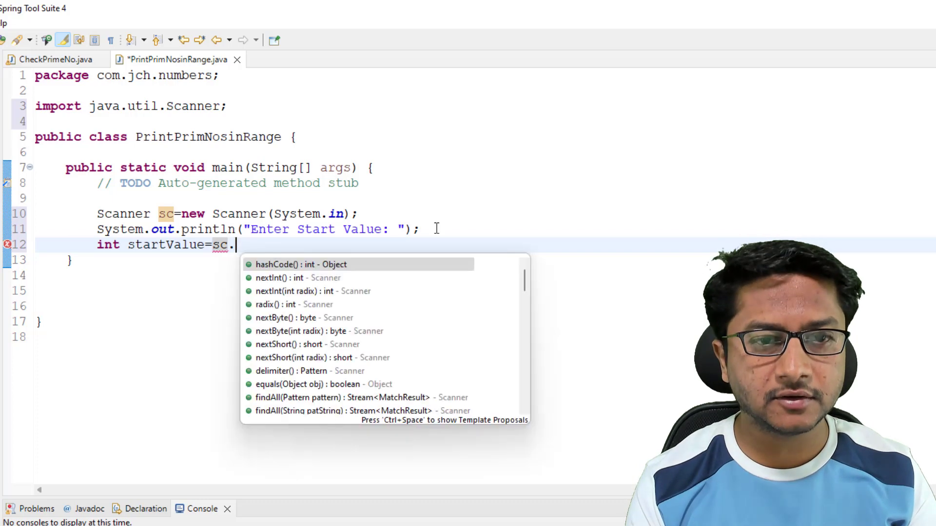
{"action": "left_click", "coordinate": [289, 278]}
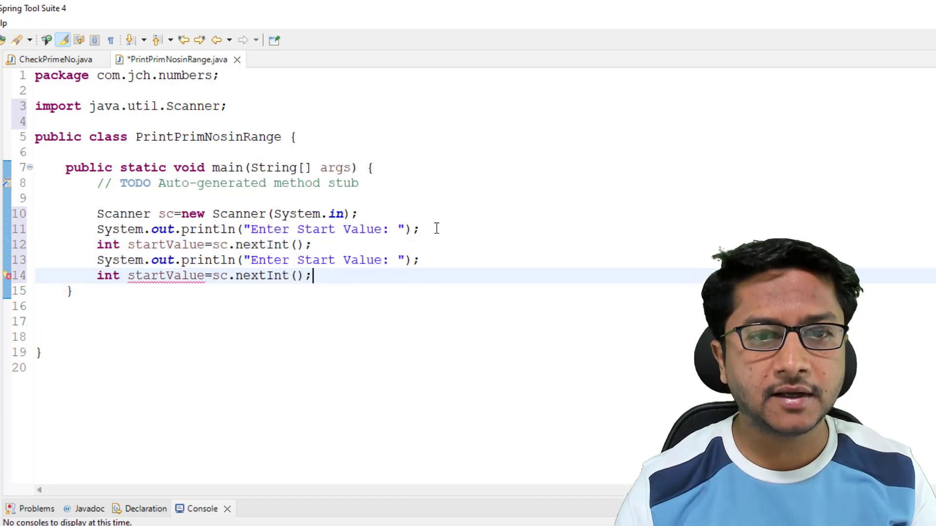
Turn the duplicated lines into an "Enter End Value: " prompt reading endValue
{"action": "double_click", "coordinate": [317, 261]}
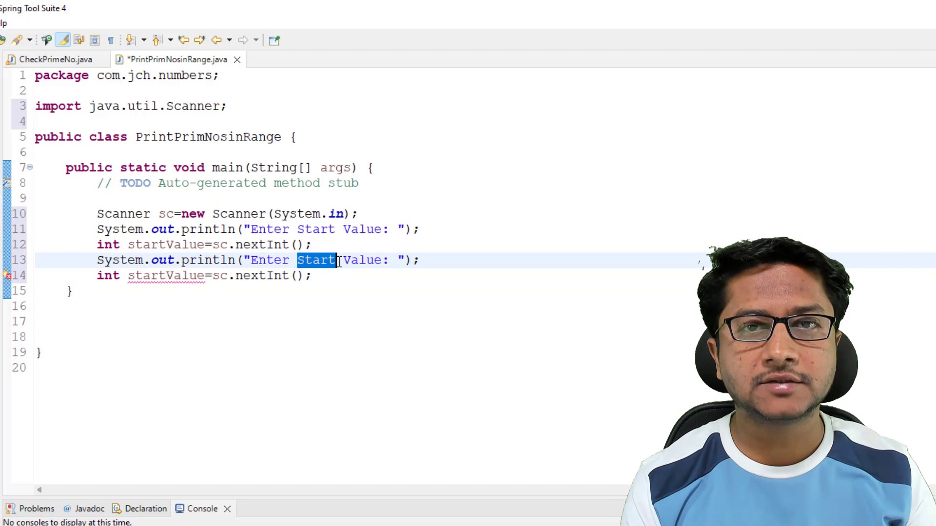
{"action": "type", "text": "End"}
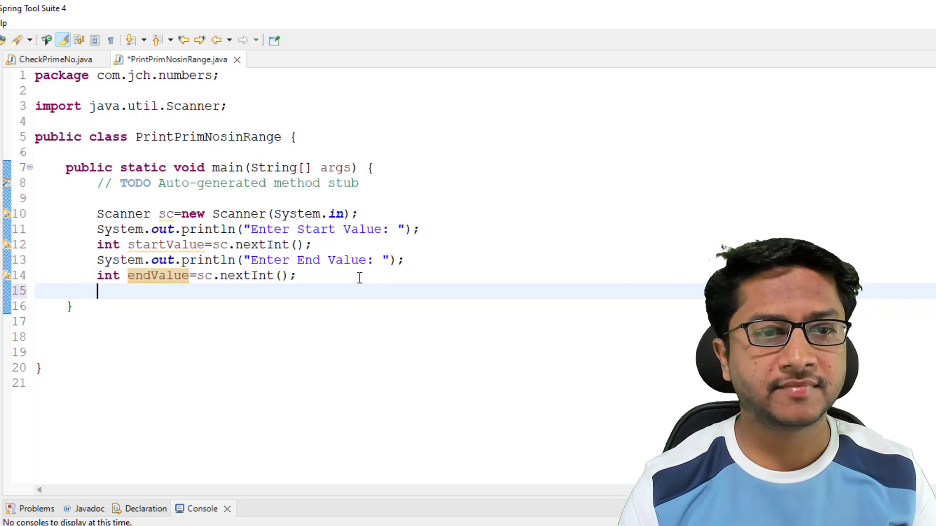
Write for(int i=startValue;i<=endValue;i++) { } with an empty body in main
{"action": "type", "text": "for"}
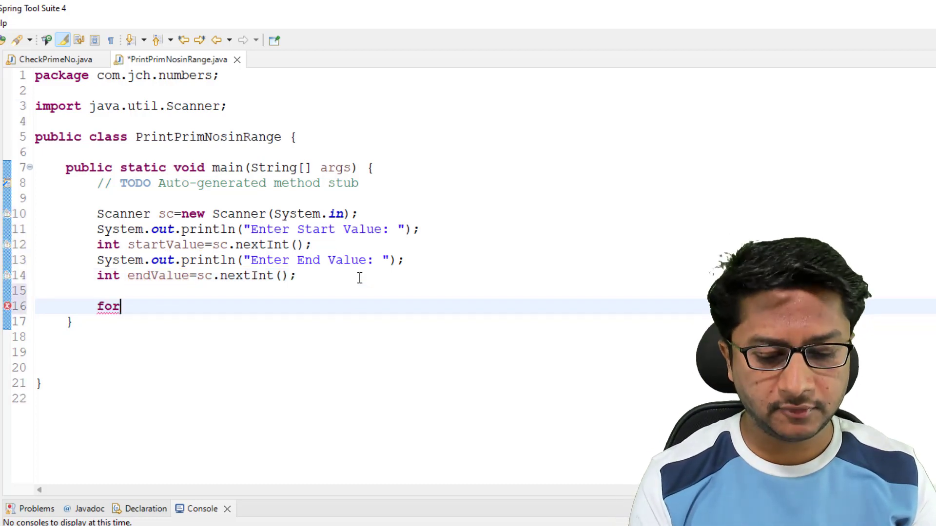
{"action": "type", "text": "("}
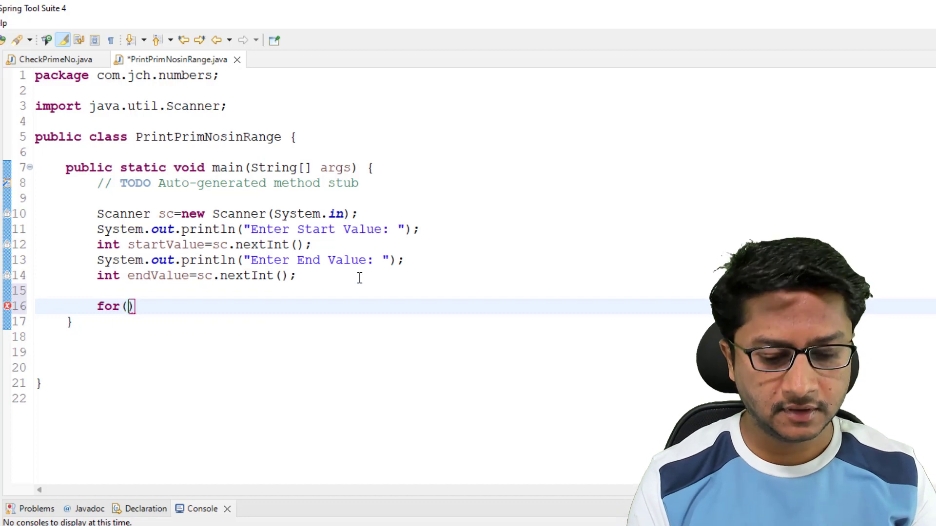
{"action": "type", "text": "int"}
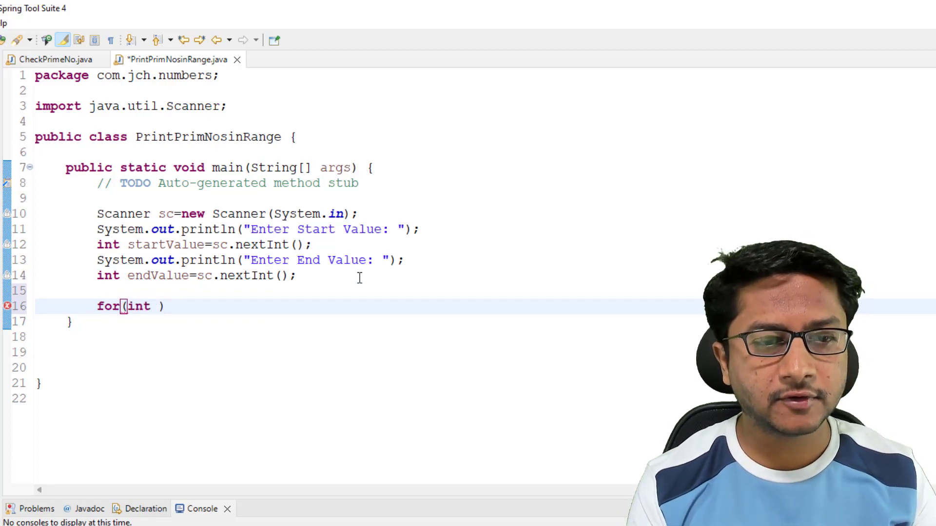
{"action": "type", "text": "i="}
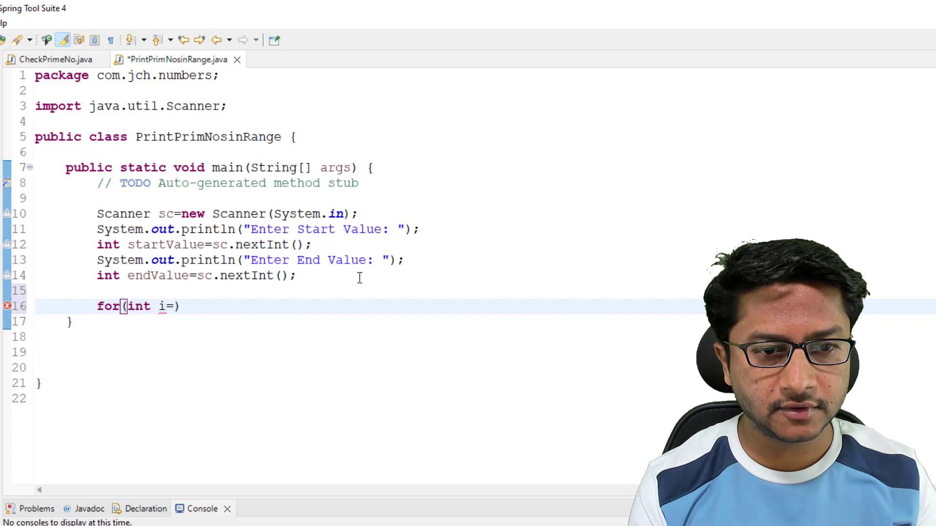
{"action": "type", "text": "startValu"}
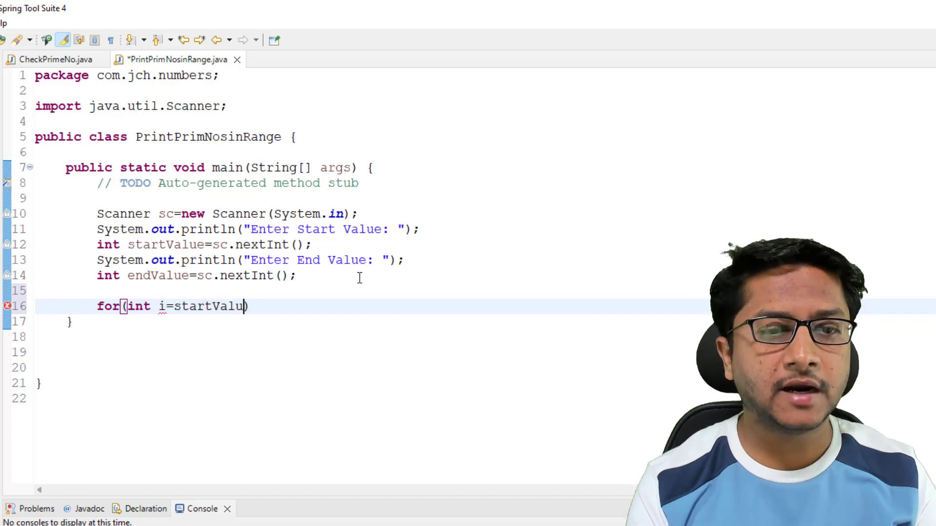
{"action": "type", "text": "e;)"}
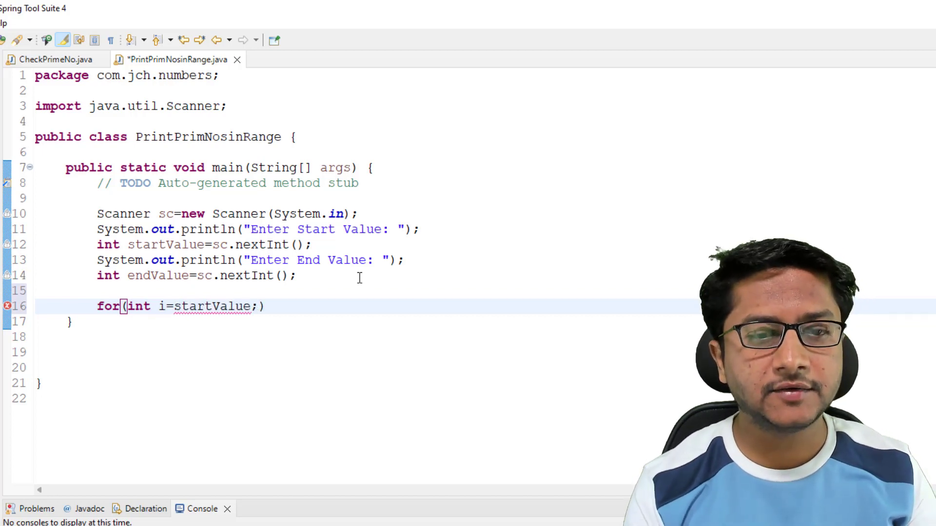
{"action": "type", "text": ";i<="}
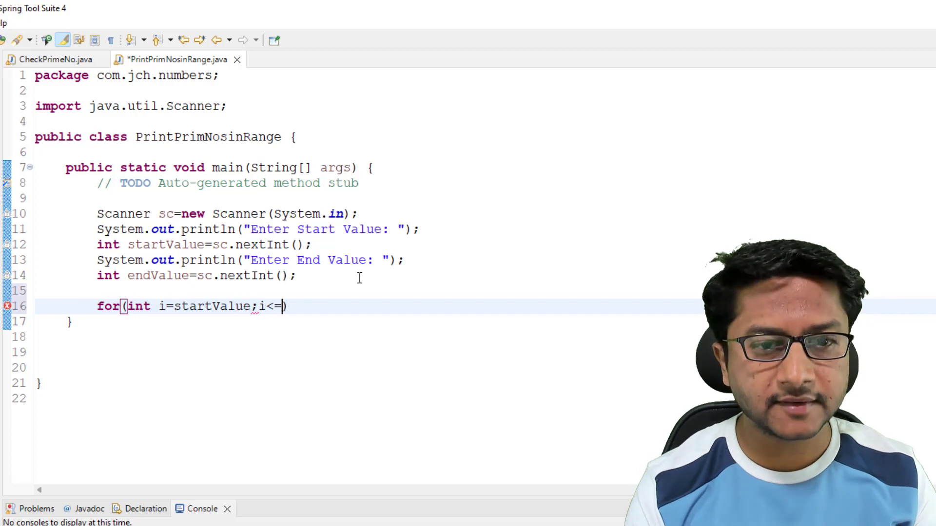
{"action": "type", "text": "endValue"}
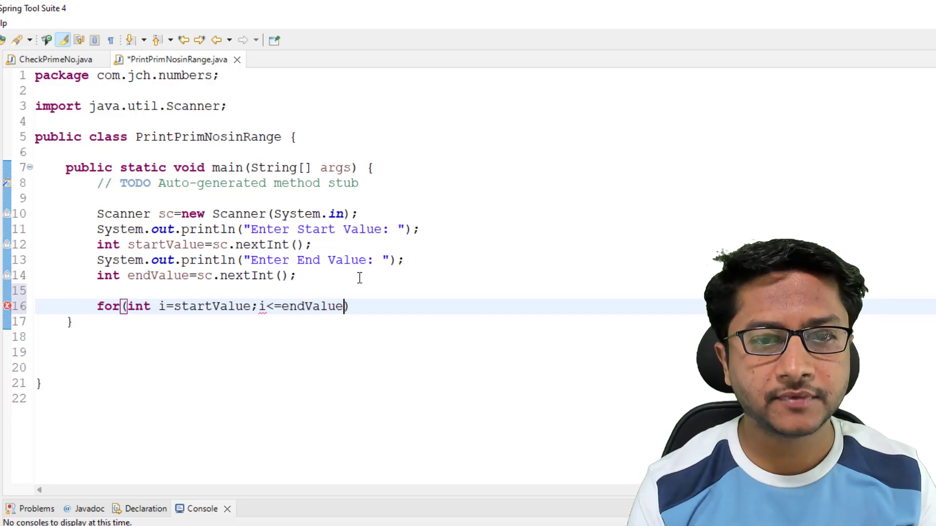
{"action": "type", "text": ";)"}
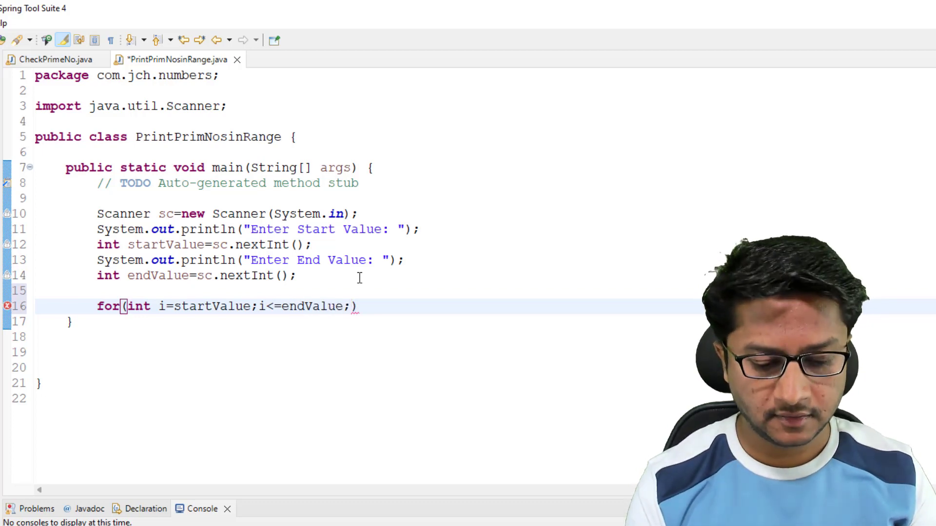
{"action": "type", "text": "i++"}
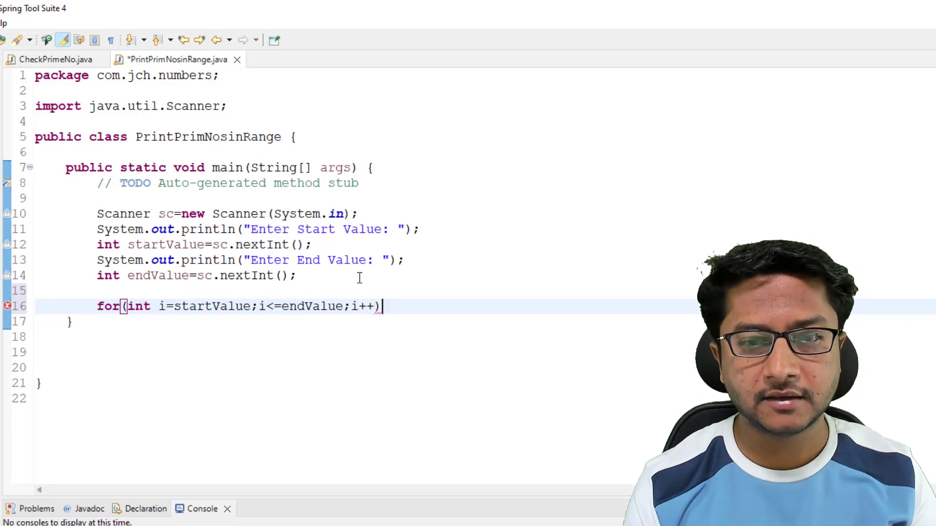
{"action": "type", "text": "{"}
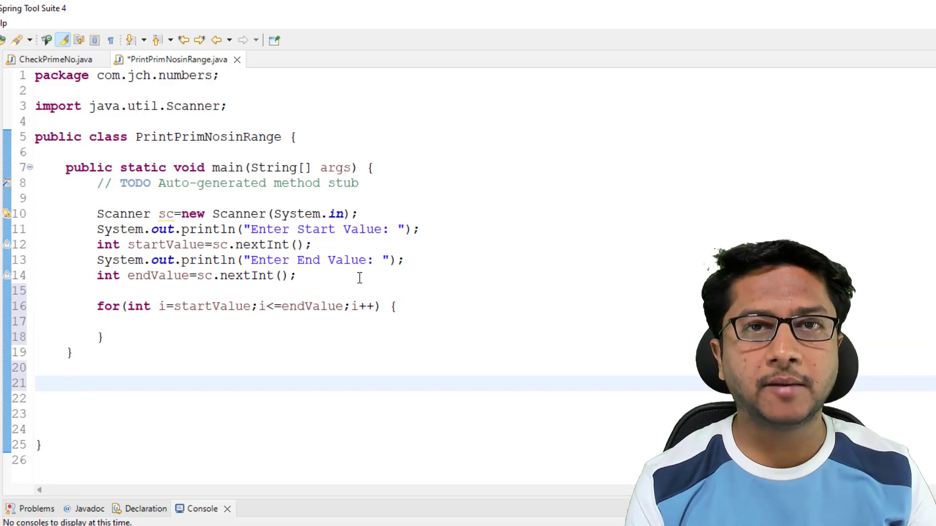
Declare method boolean checkPrimeNo(int no) { below main
{"action": "type", "text": "boo"}
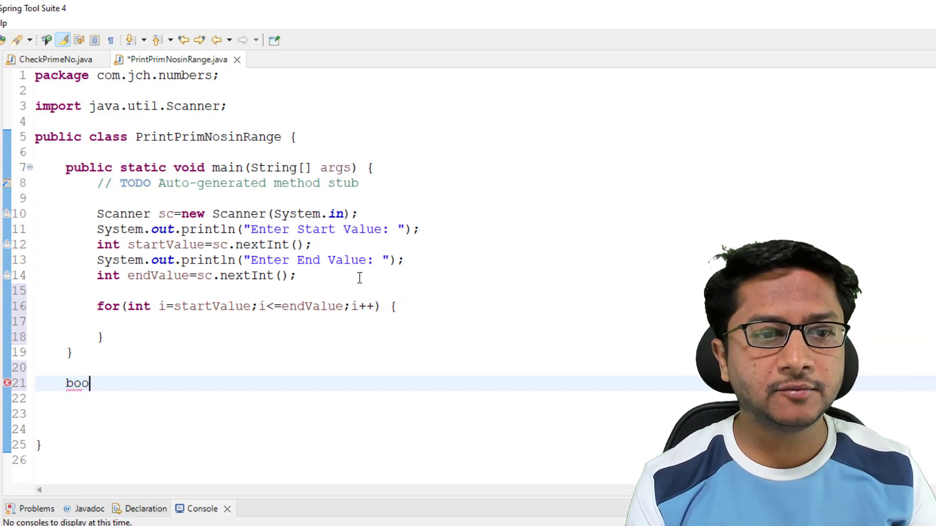
{"action": "type", "text": "len"}
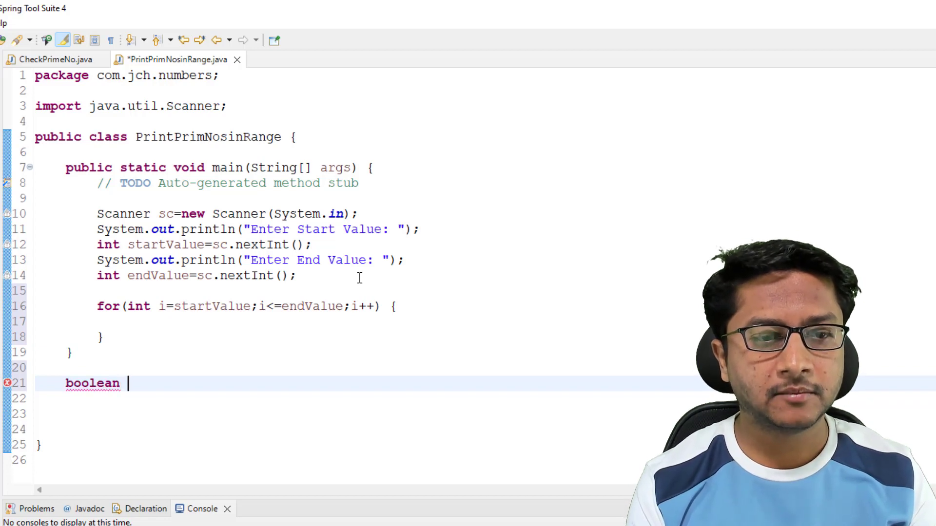
{"action": "type", "text": "checkP"}
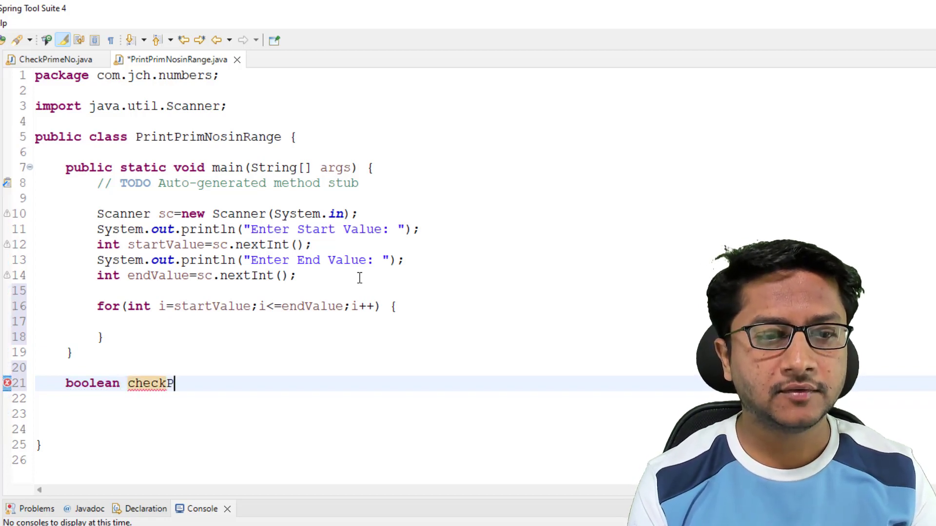
{"action": "type", "text": "rime"}
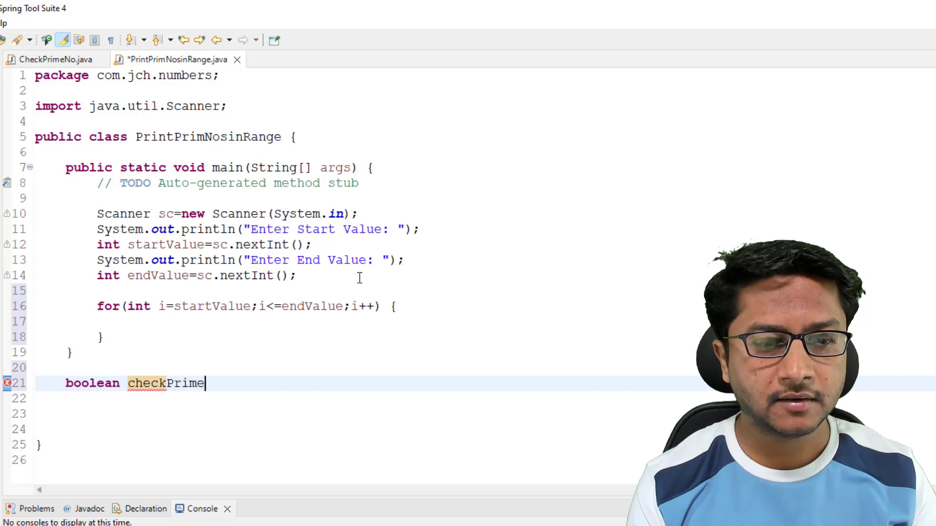
{"action": "type", "text": "No()"}
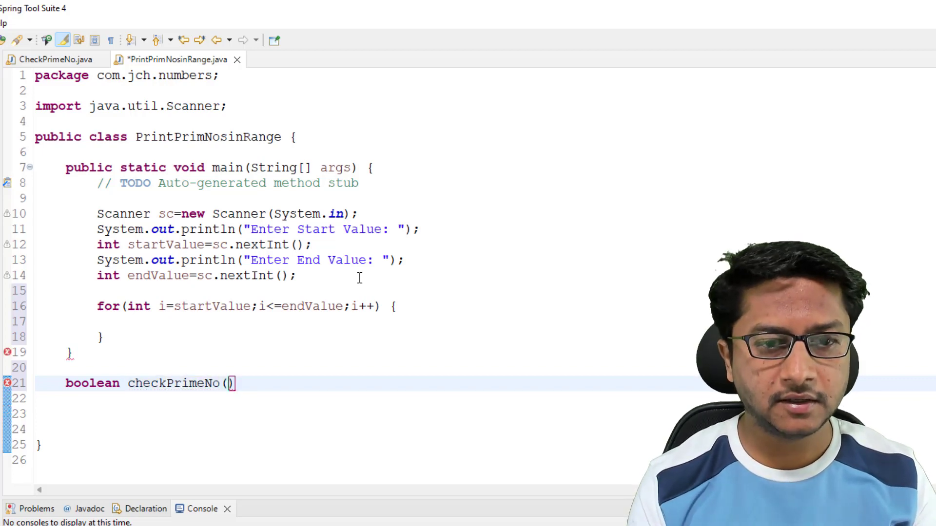
{"action": "type", "text": "int no"}
{"action": "left_click", "coordinate": [485, 398]}
{"action": "type", "text": "b"}
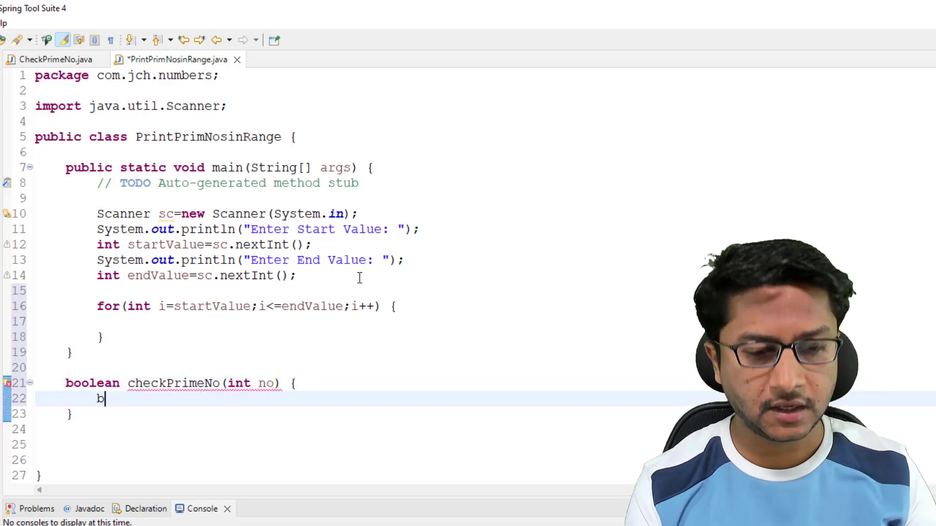
Inside checkPrimeNo, declare boolean isPrime=true;
{"action": "type", "text": "oll"}
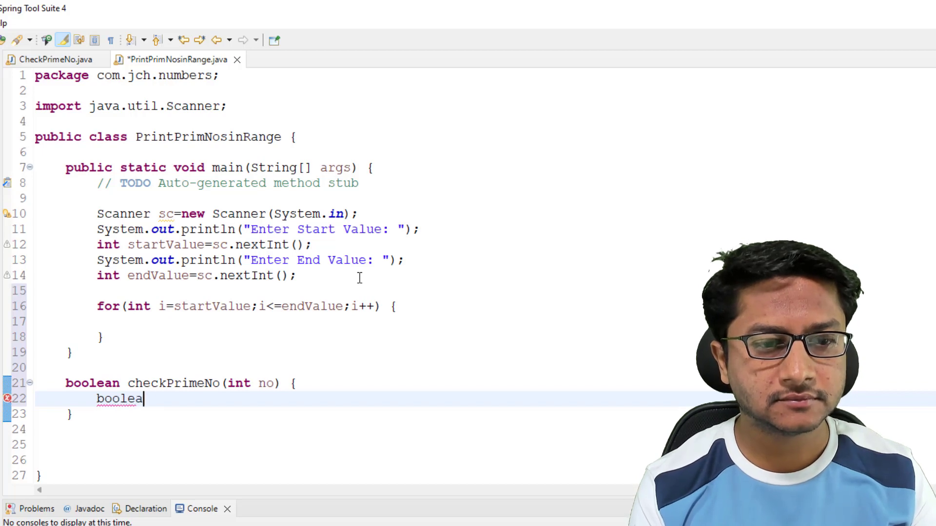
{"action": "type", "text": "isP"}
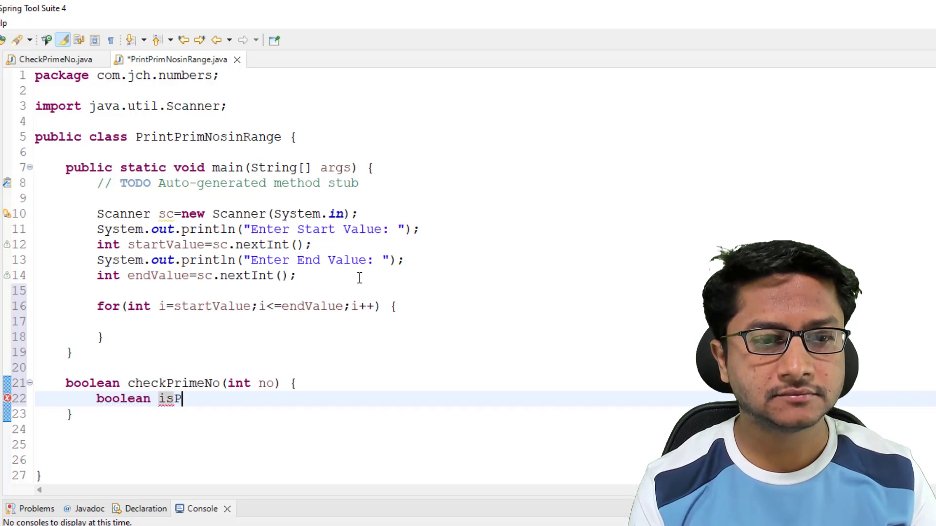
{"action": "type", "text": "rime="}
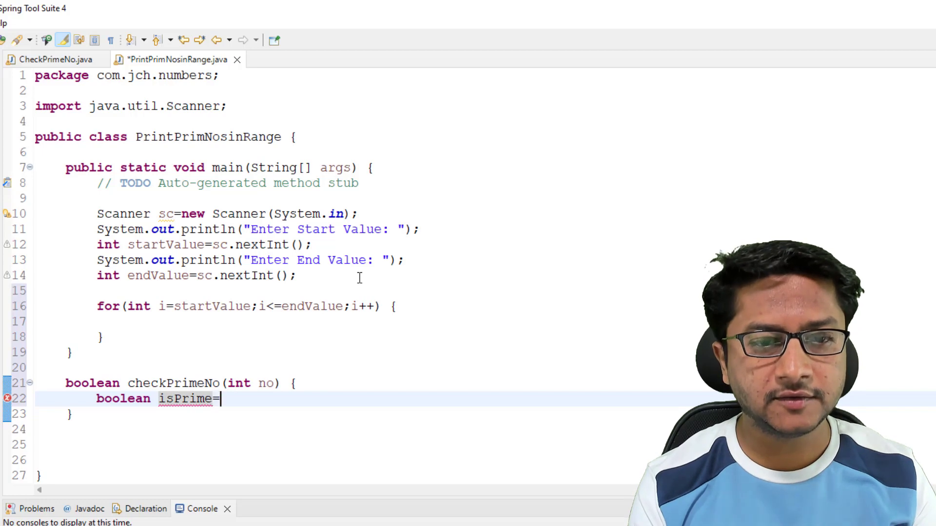
{"action": "type", "text": "true;"}
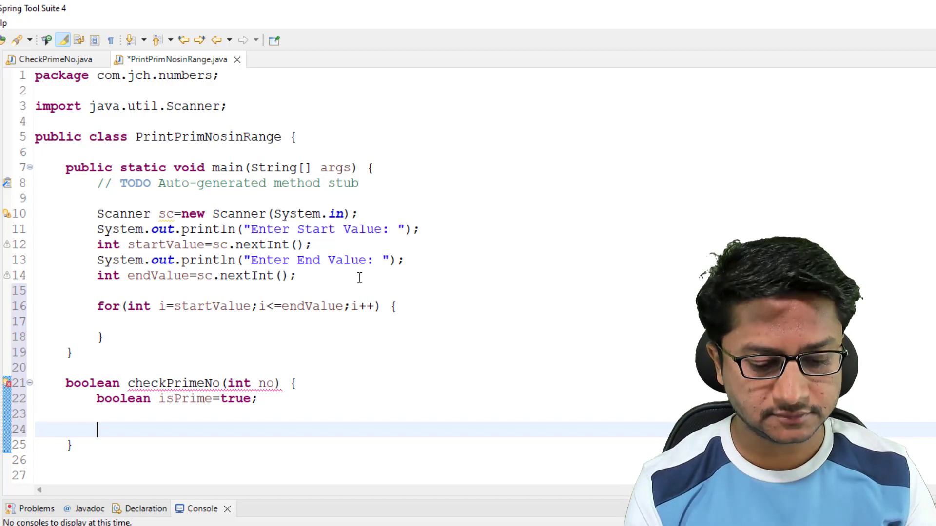
Loop i from 2 to no/2 in checkPrimeNo with an if testing no%2==0
{"action": "type", "text": "for(int )"}
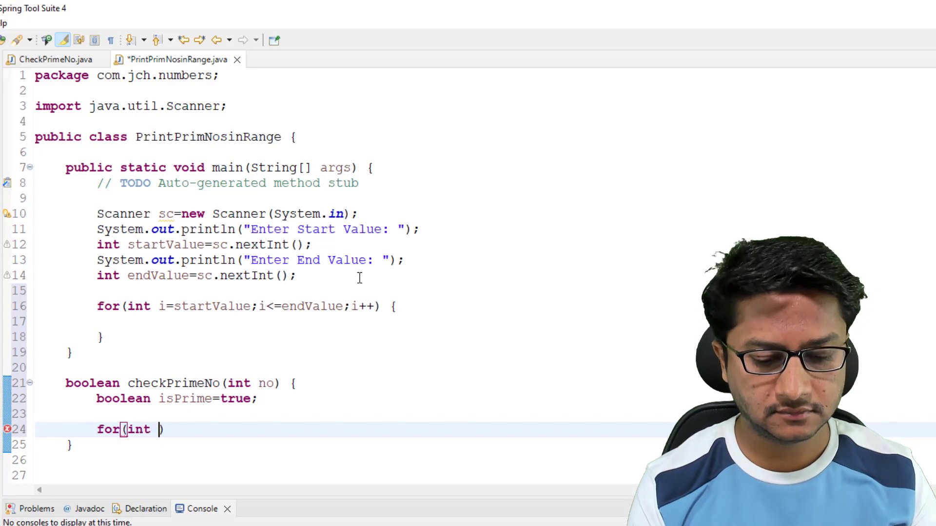
{"action": "type", "text": "i=2;i<"}
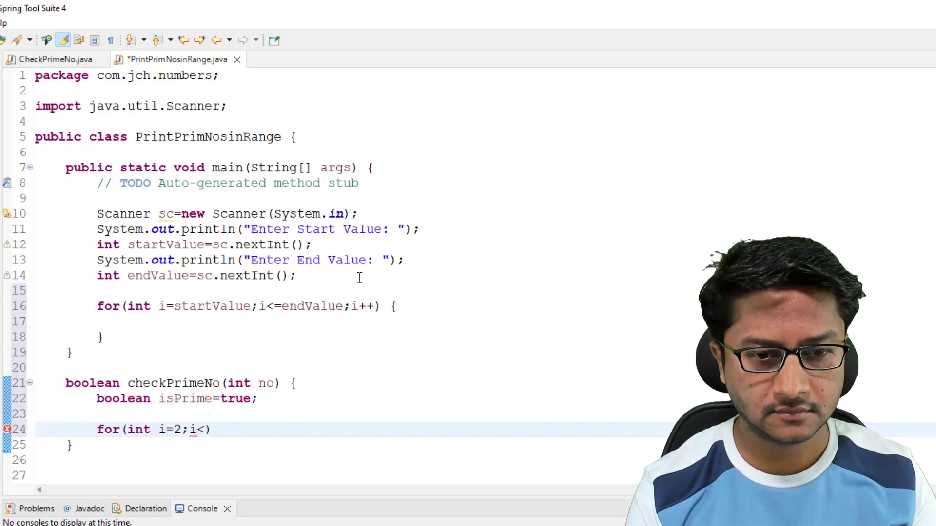
{"action": "type", "text": "=no/2"}
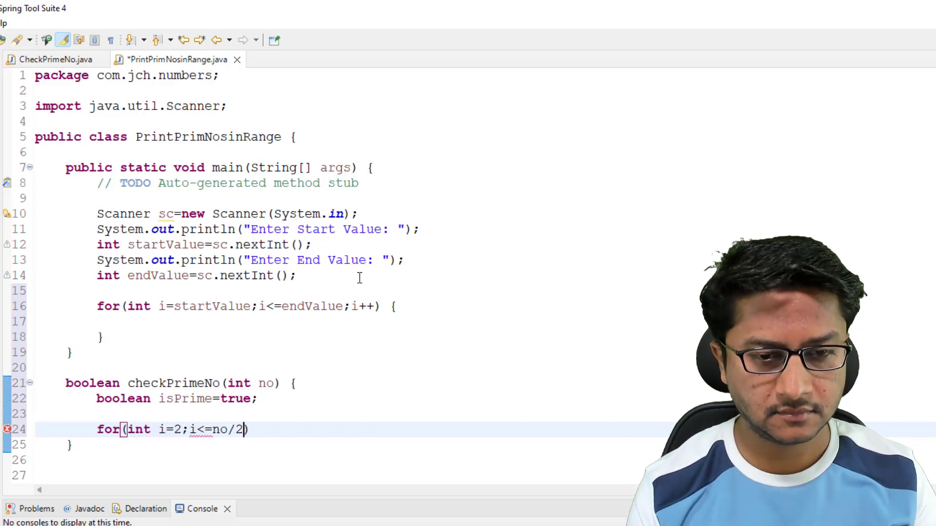
{"action": "type", "text": ";i++)"}
{"action": "type", "text": "if("}
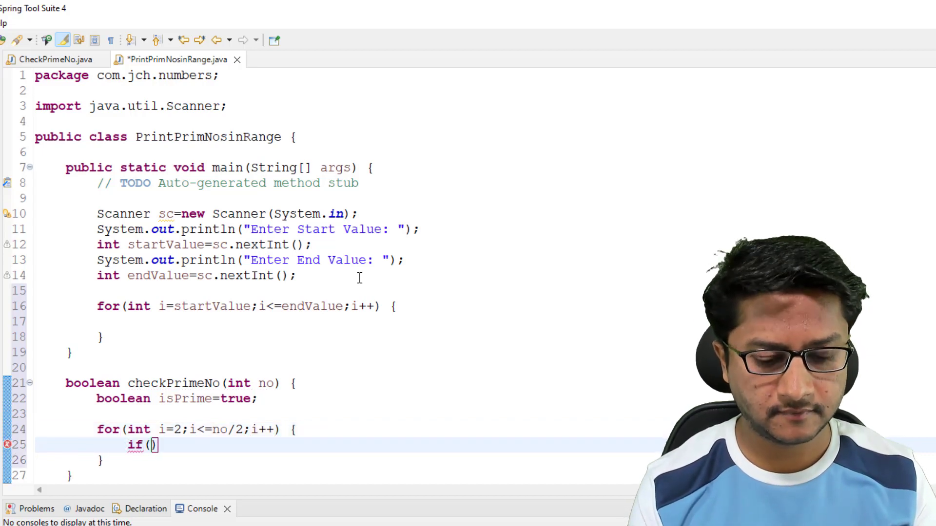
{"action": "type", "text": "no"}
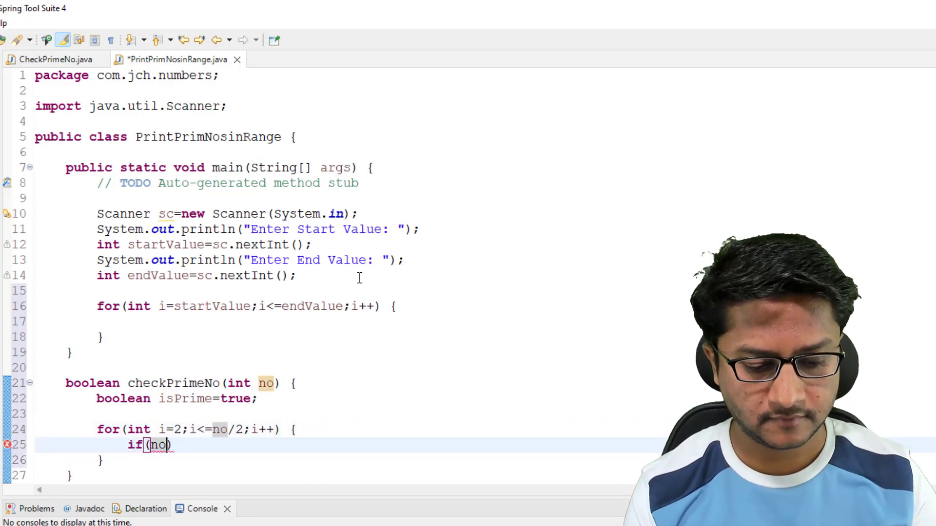
{"action": "type", "text": "%2==0) {"}
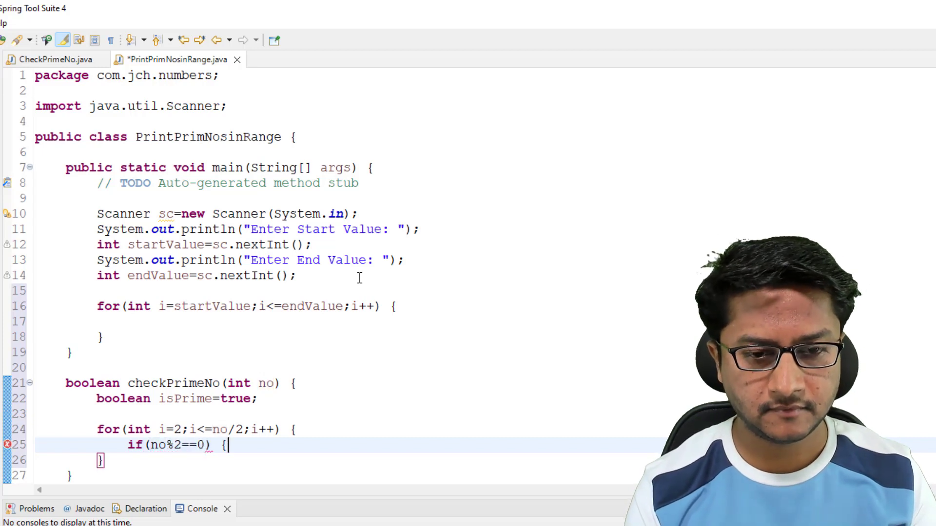
Set isPrime=false and break inside the if, then return isPrime after the loop
{"action": "type", "text": "isPR"}
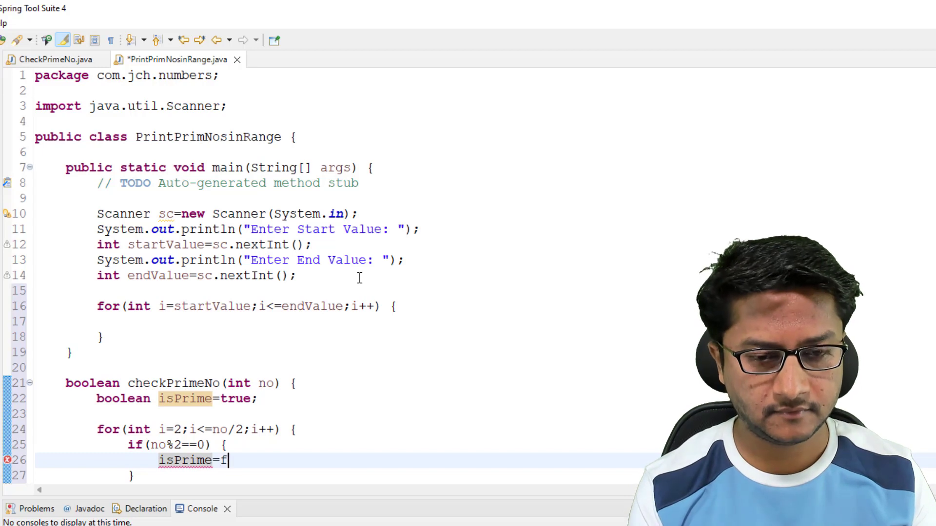
{"action": "type", "text": "alse;"}
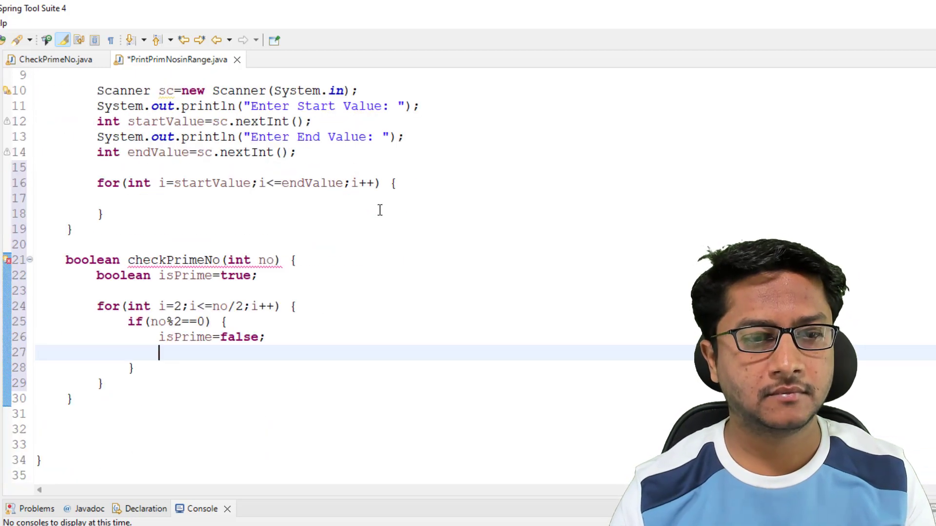
{"action": "type", "text": "break;"}
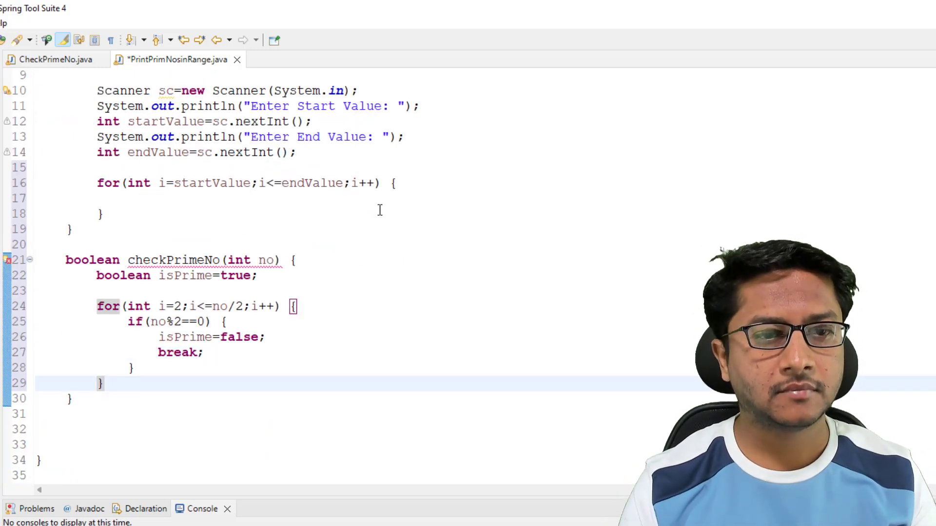
{"action": "type", "text": "return isPr"}
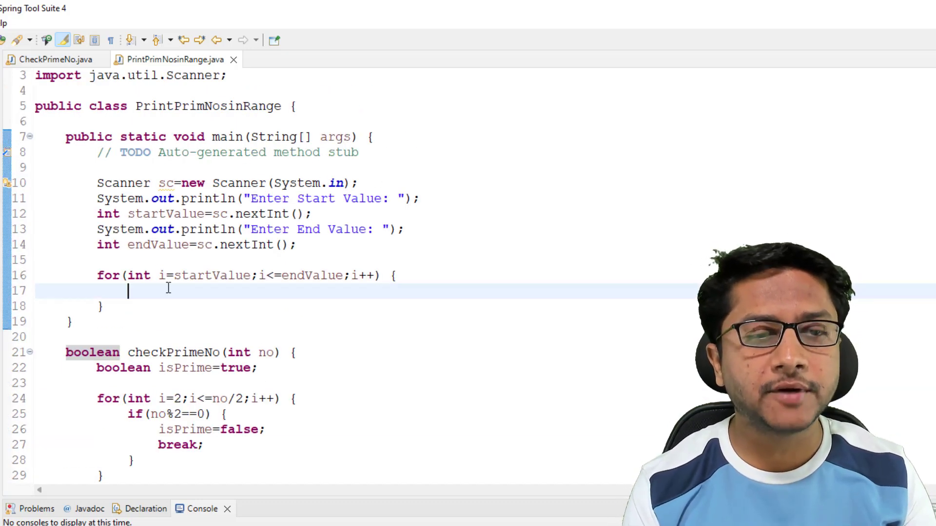
Inside main's loop, add an empty if(checkPrimeNo(i)) { } block
{"action": "type", "text": "if()"}
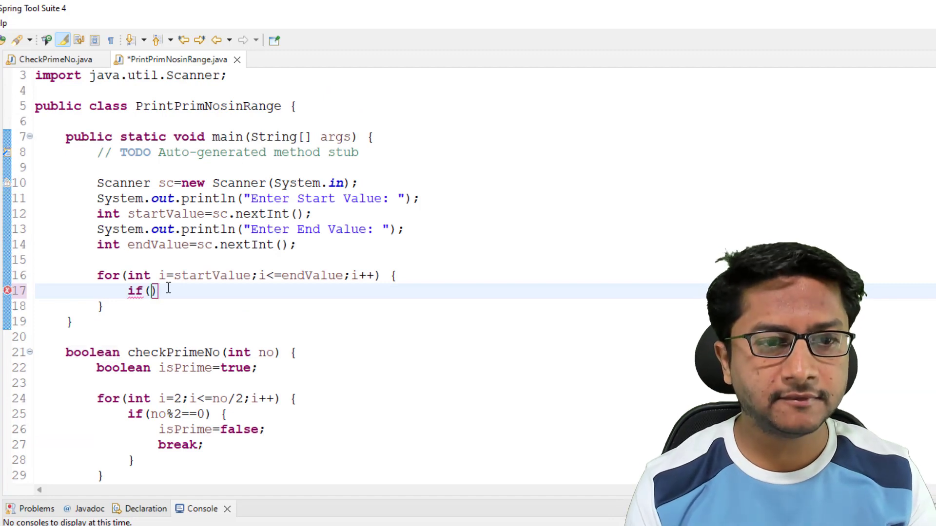
{"action": "type", "text": "checkP"}
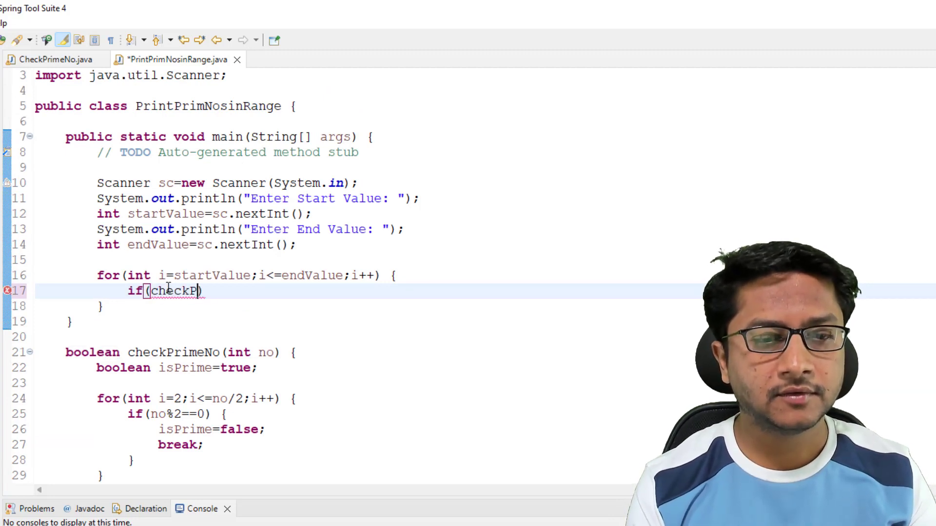
{"action": "type", "text": "rimeNo"}
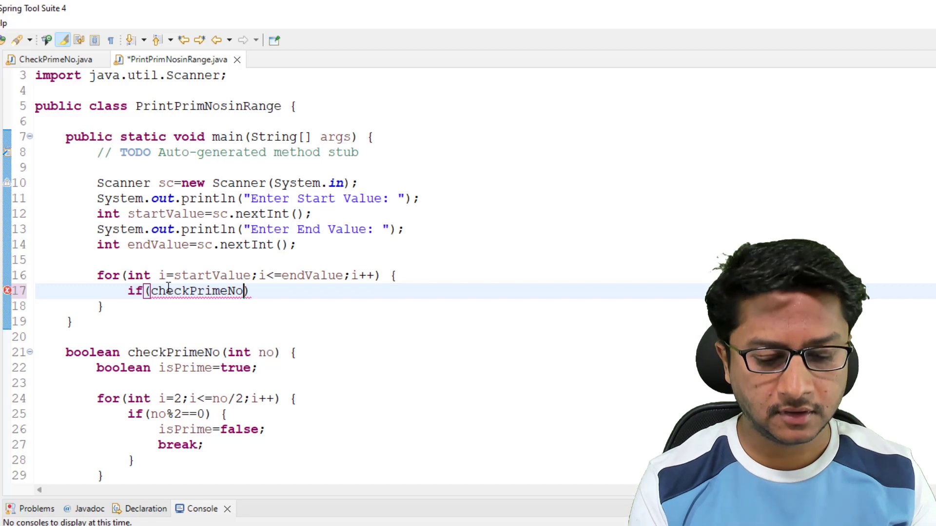
{"action": "type", "text": "()"}
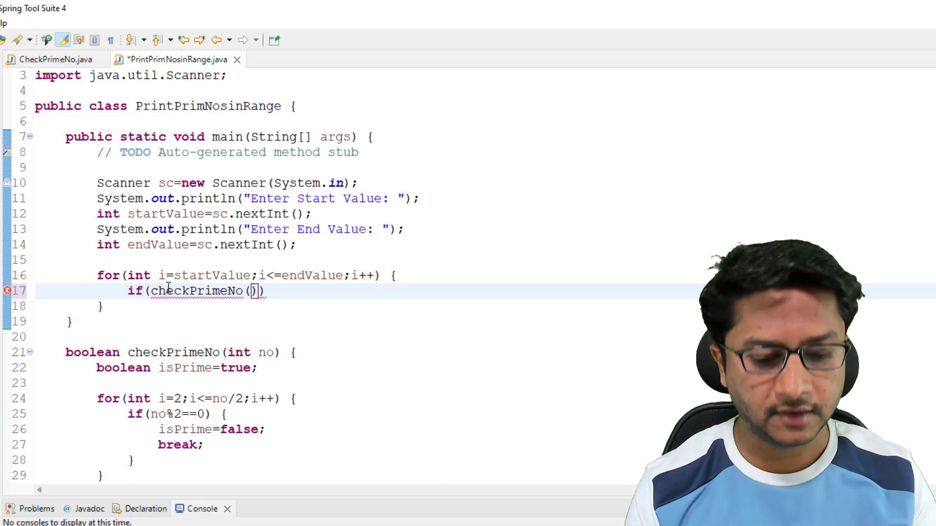
{"action": "type", "text": "i"}
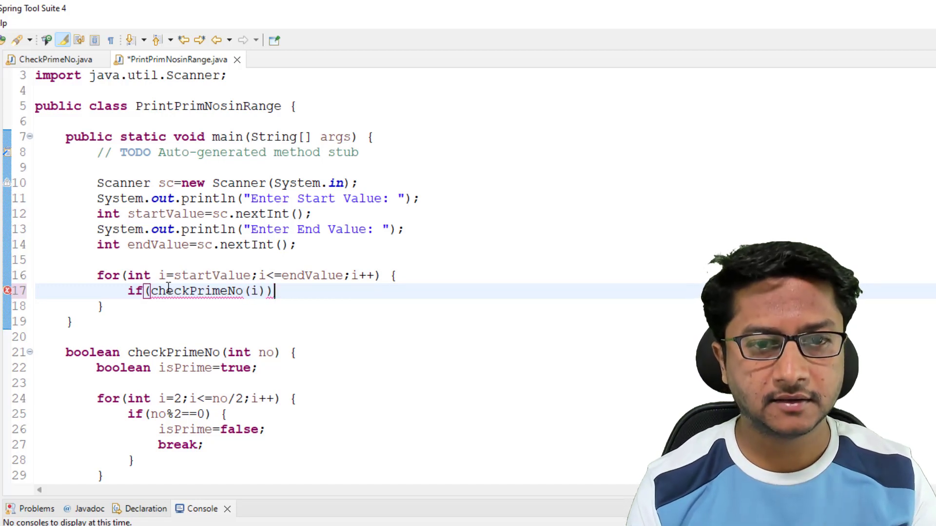
{"action": "type", "text": "{"}
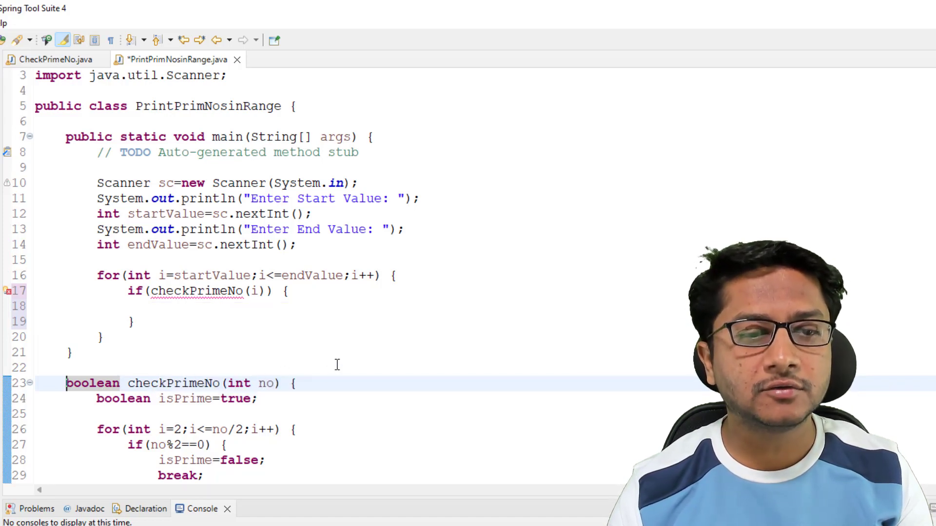
Make checkPrimeNo a static method
{"action": "type", "text": "sta"}
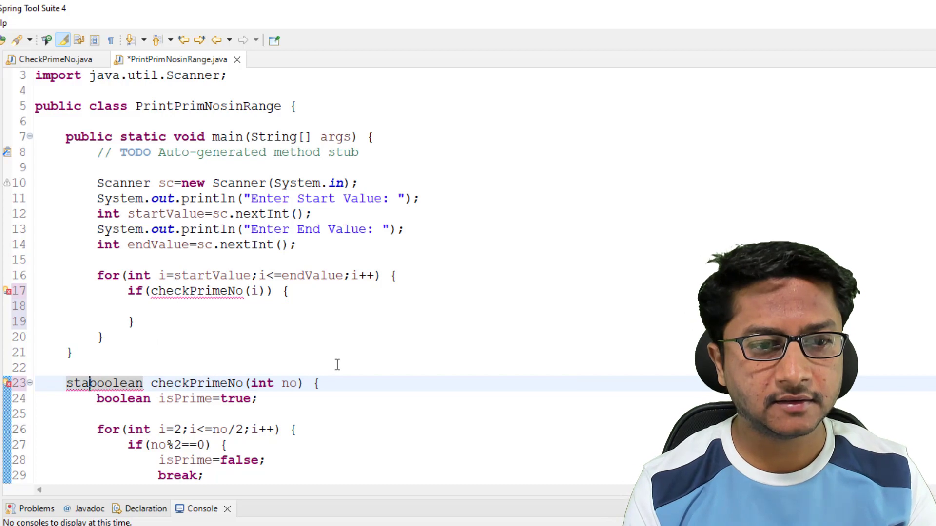
{"action": "type", "text": "tic"}
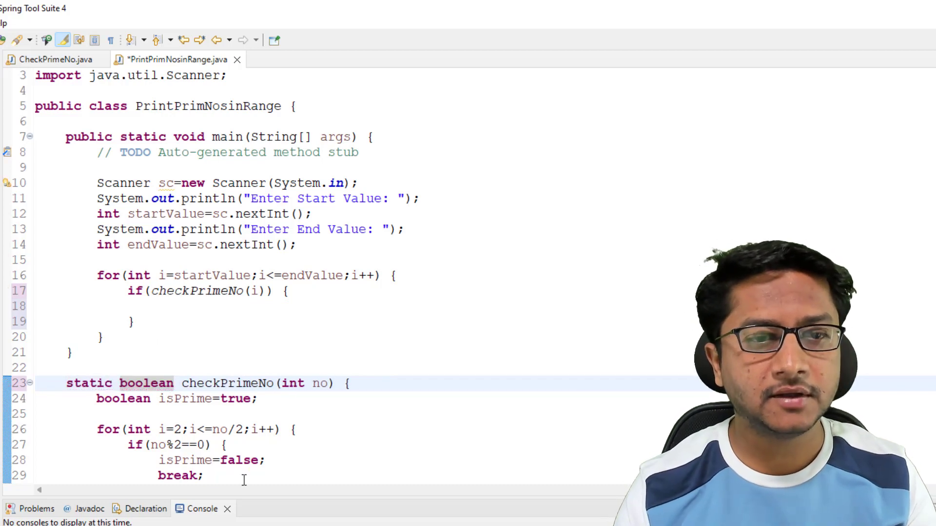
Print i with System.out.println inside the if block, save, and reformat the file
{"action": "left_click", "coordinate": [166, 308]}
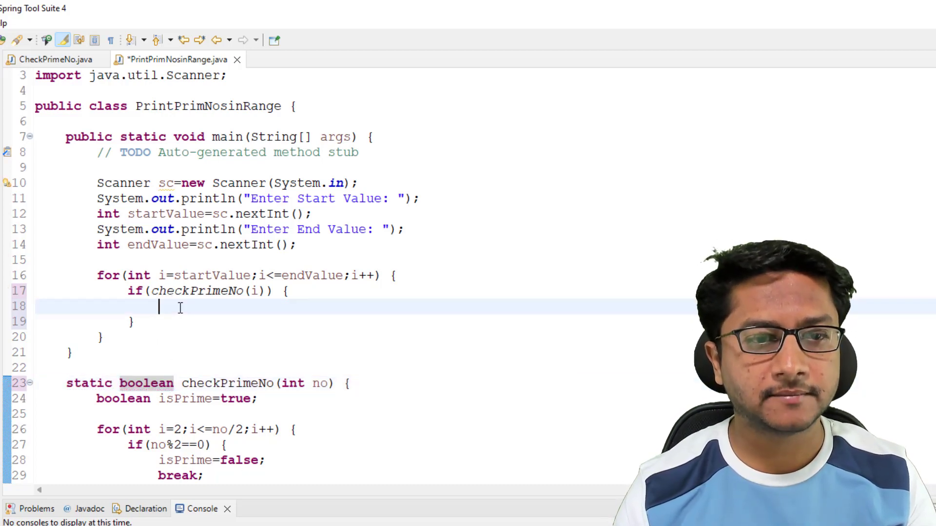
{"action": "type", "text": "sysout"}
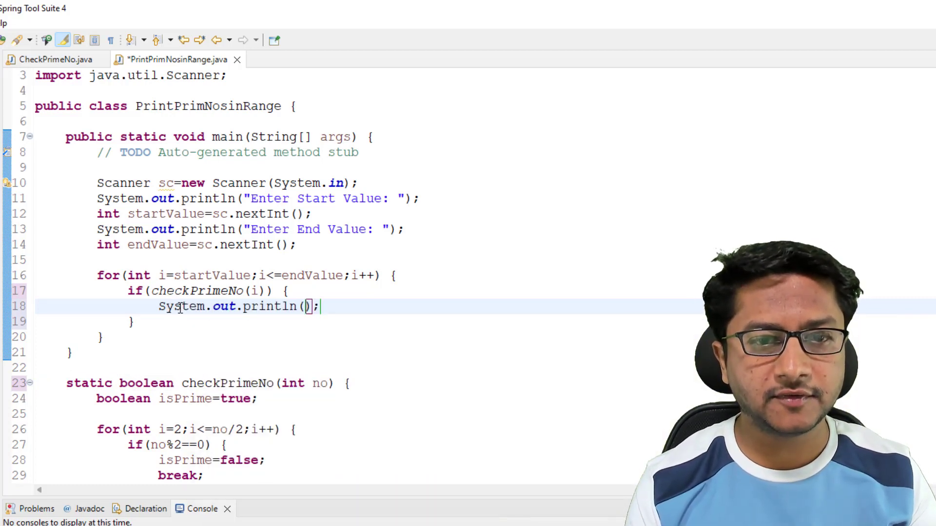
{"action": "type", "text": "i"}
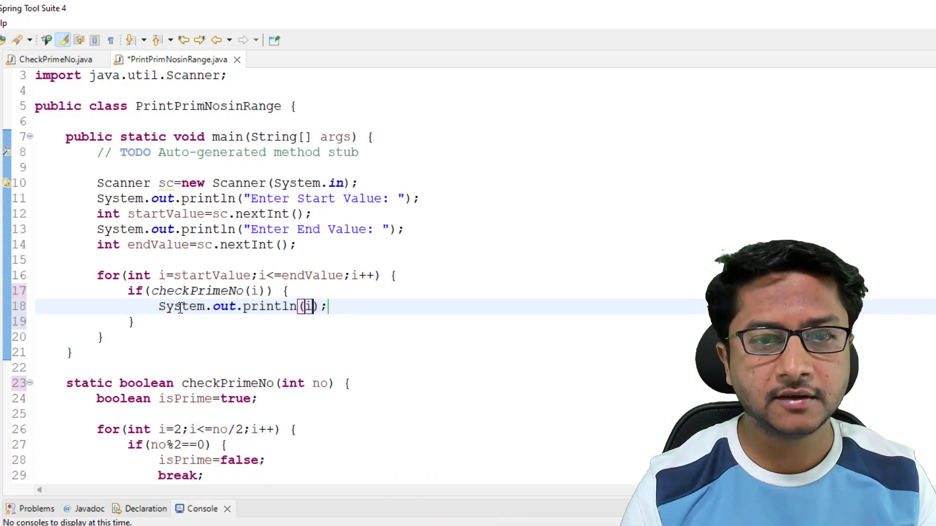
{"action": "key", "text": "ctrl+s"}
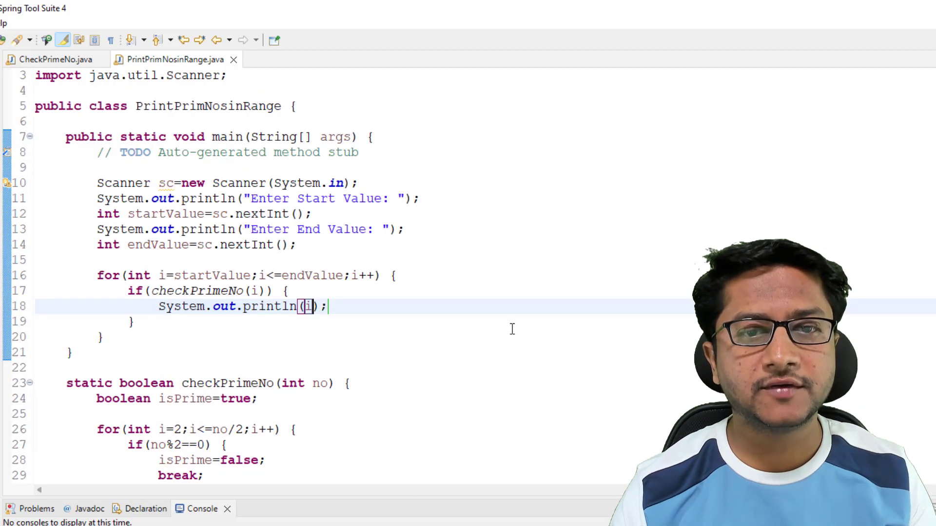
{"action": "key", "text": "Ctrl+Shift+F"}
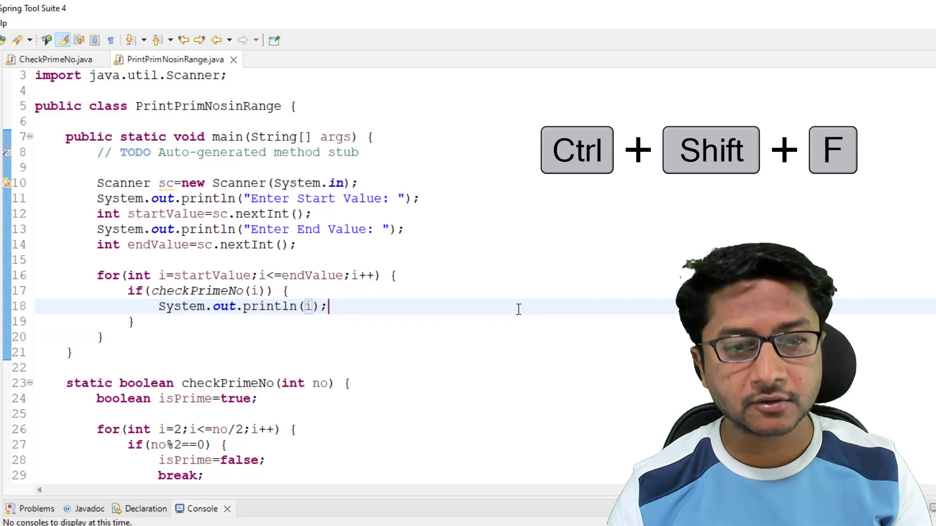
Reformat the source and change the divisibility test from no % 2 to no % i
{"action": "key", "text": "Ctrl+Shift+F"}
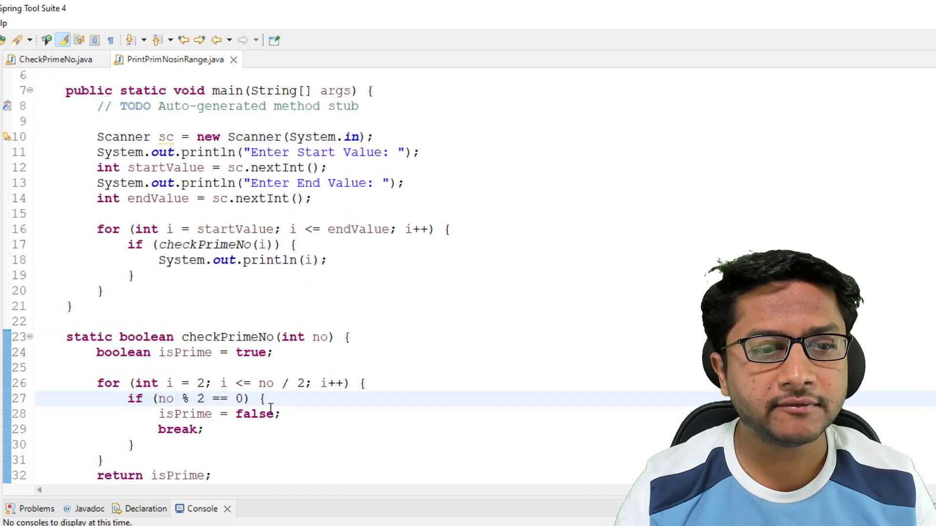
{"action": "type", "text": "i"}
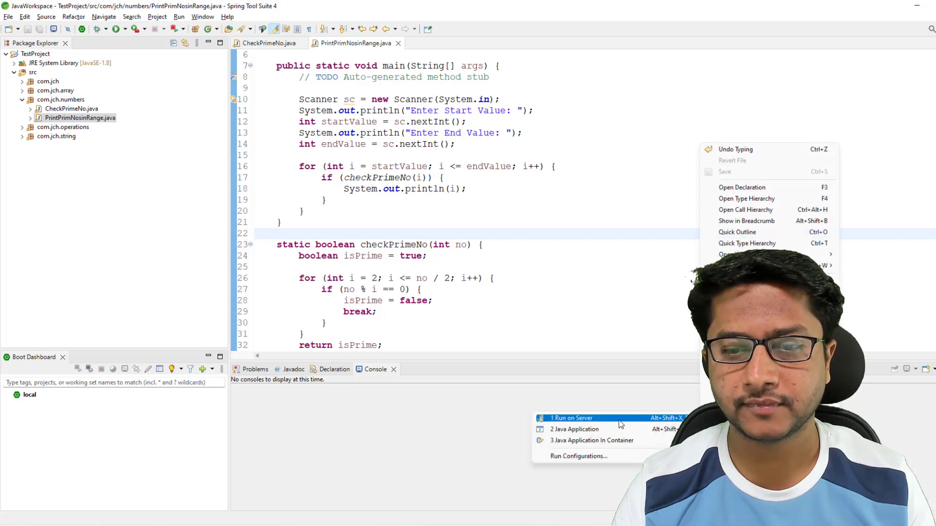
Run as Java Application and enter 10 as the start value in the console
{"action": "left_click", "coordinate": [574, 429]}
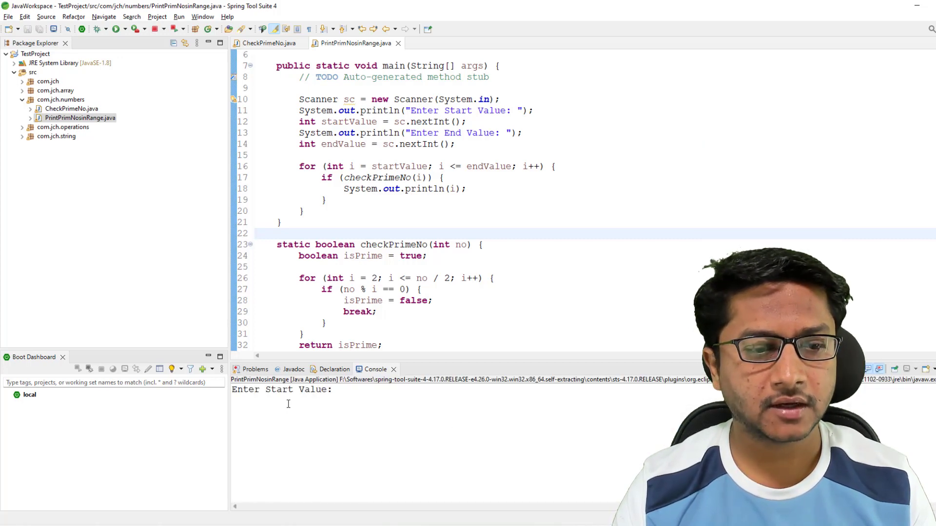
{"action": "type", "text": "10"}
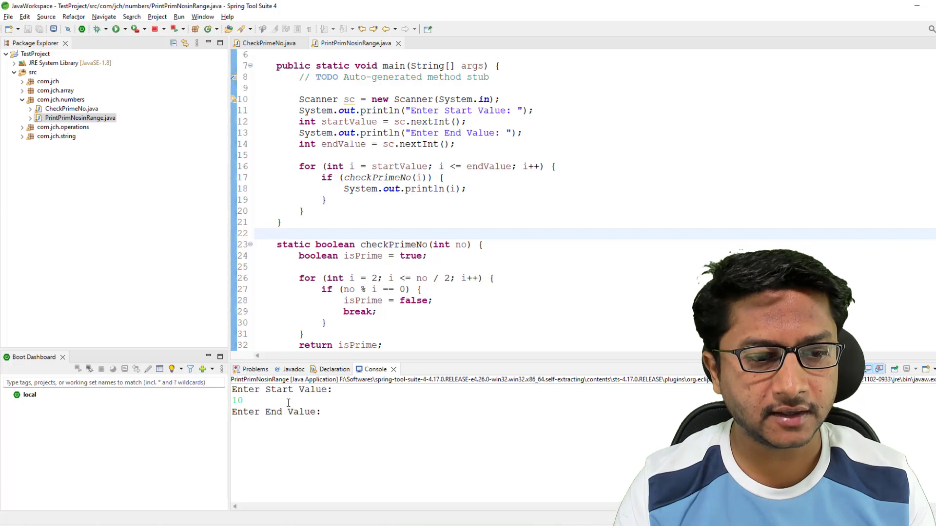